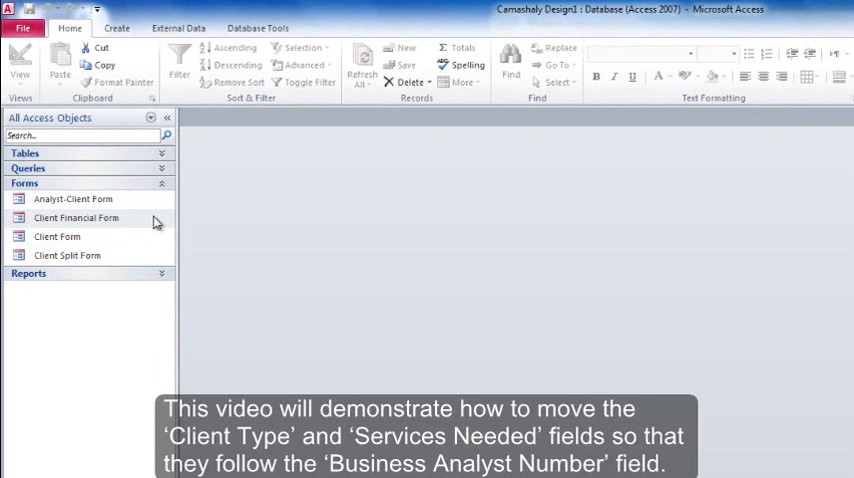
- Right-click Client Financial Form in the Navigation Pane to show its shortcut menu
{"action": "right_click", "coordinate": [78, 218]}
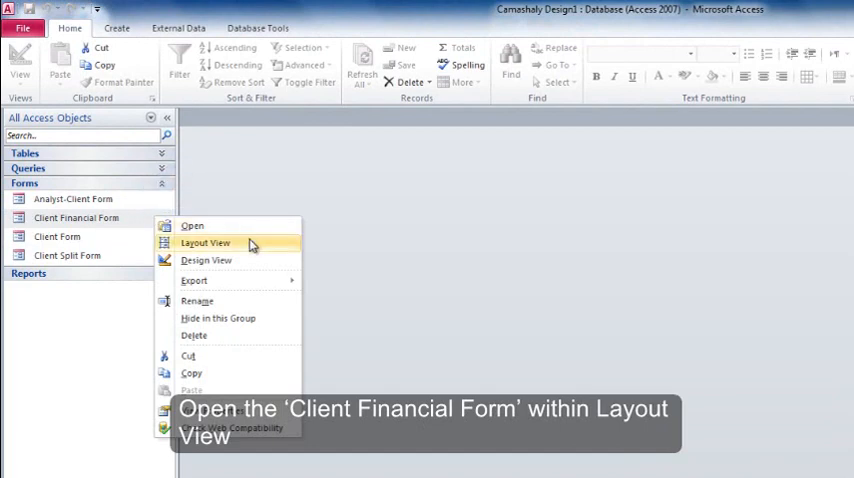
- Open Client Financial Form in Layout View and drag Client Type and Services Needed below BA #
{"action": "left_click", "coordinate": [205, 242]}
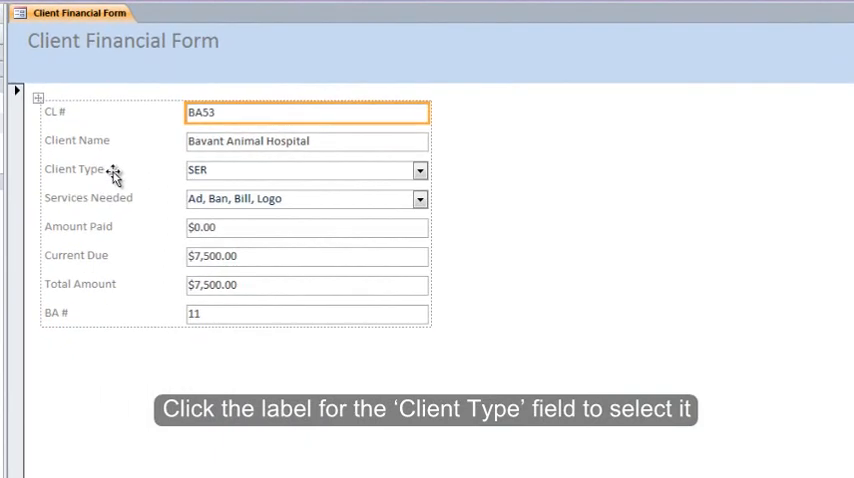
{"action": "left_click", "coordinate": [74, 168]}
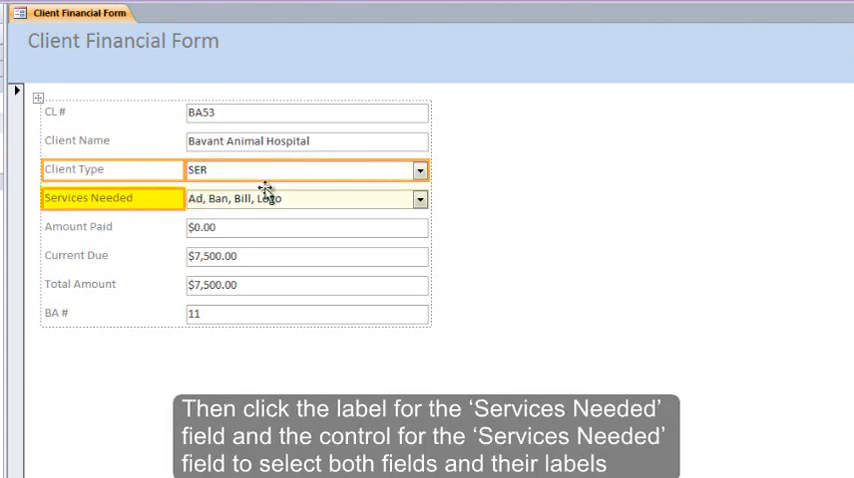
{"action": "left_click", "coordinate": [295, 198]}
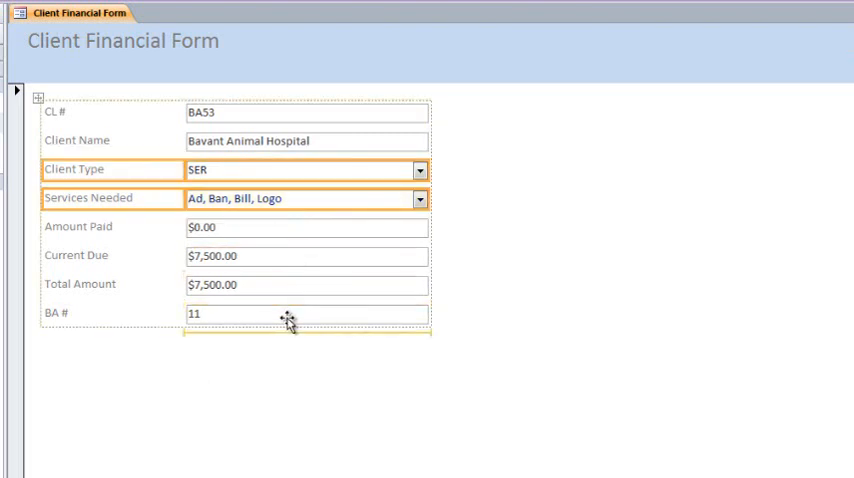
{"action": "left_click_drag", "start_coordinate": [290, 180], "coordinate": [290, 320]}
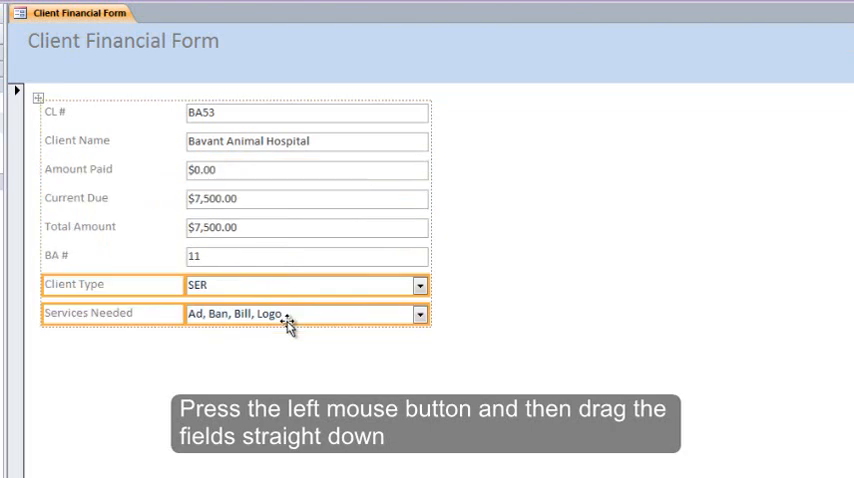